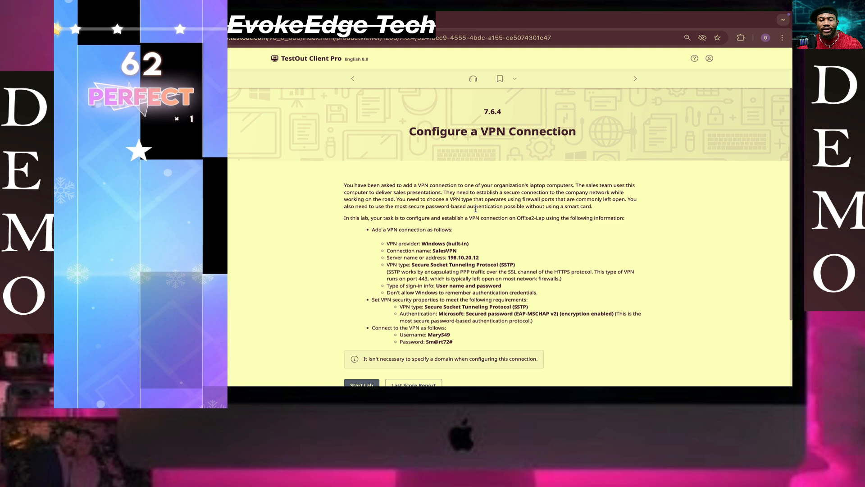
# - Launch the Configure a VPN Connection lab to bring up the Office2-Lap desktop
pyautogui.scroll(-3)
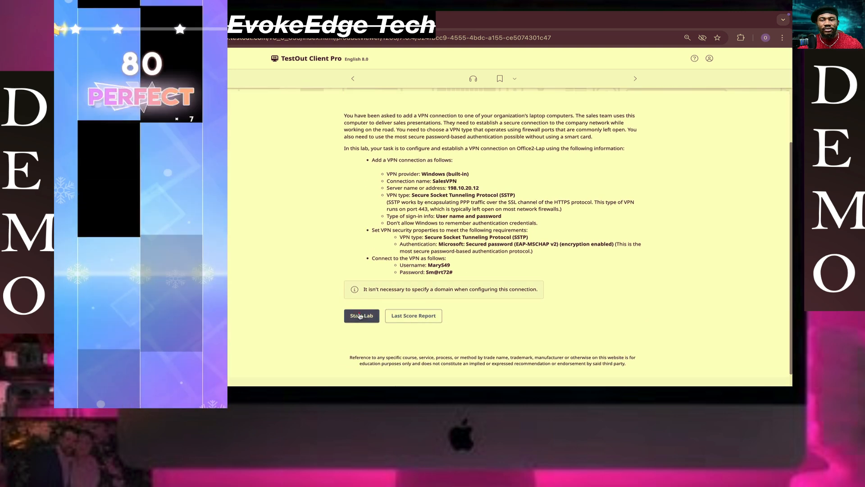
pyautogui.click(361, 315)
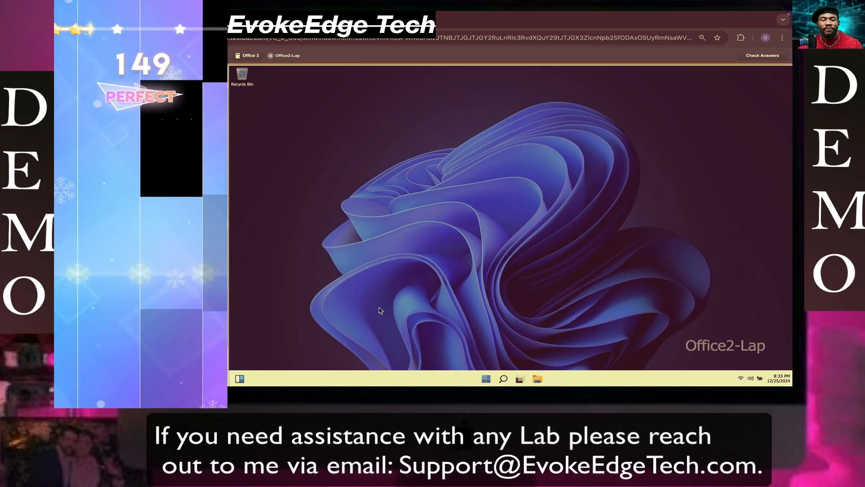
# - Open Settings from the Start menu, go to Network & internet VPN, and start Add VPN
pyautogui.rightClick(485, 378)
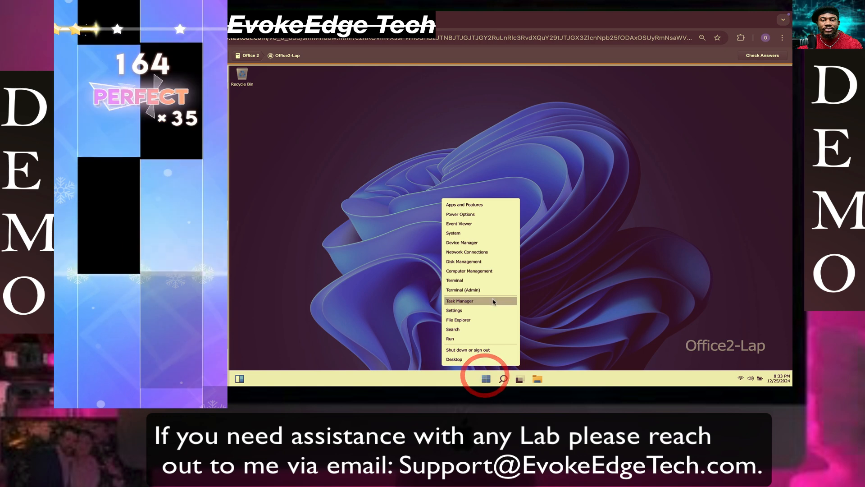
pyautogui.click(454, 310)
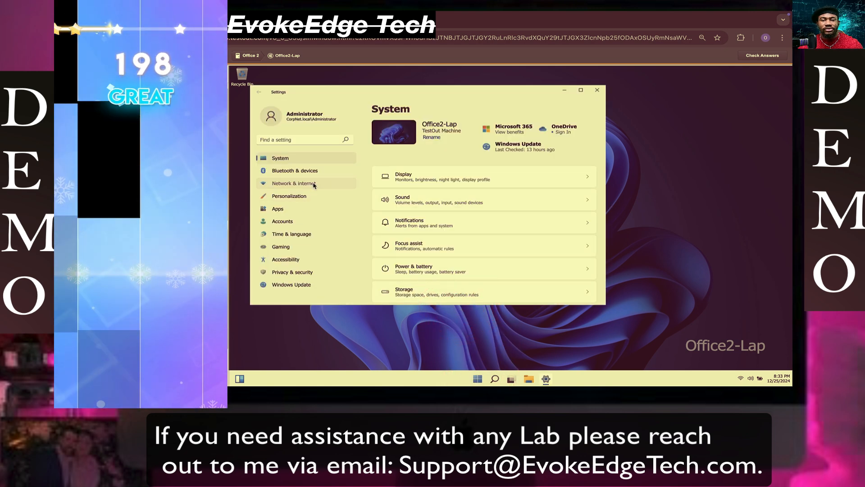
pyautogui.click(294, 183)
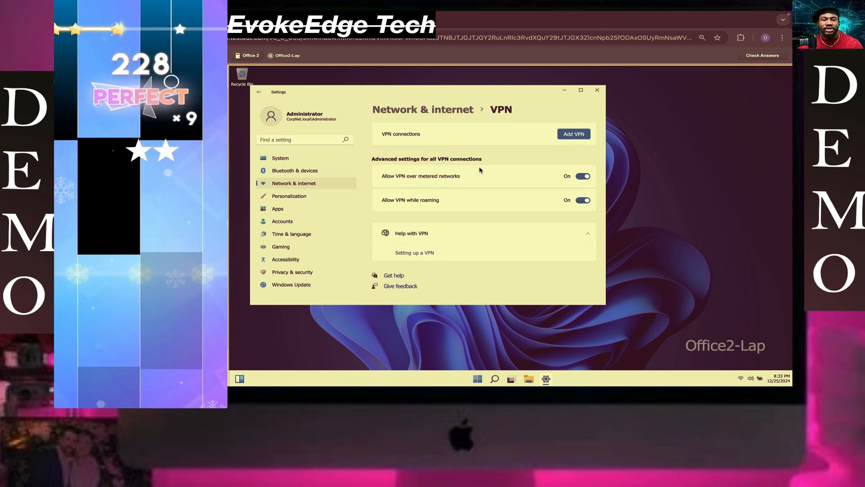
pyautogui.click(575, 133)
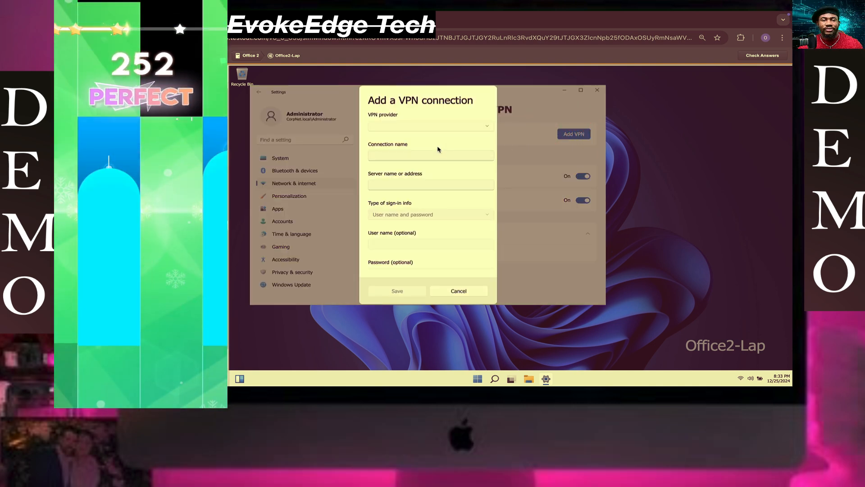
# - Save SalesVPN: Windows (built-in), server 198.10.20.12, SSTP, sign-in info not remembered
pyautogui.click(431, 125)
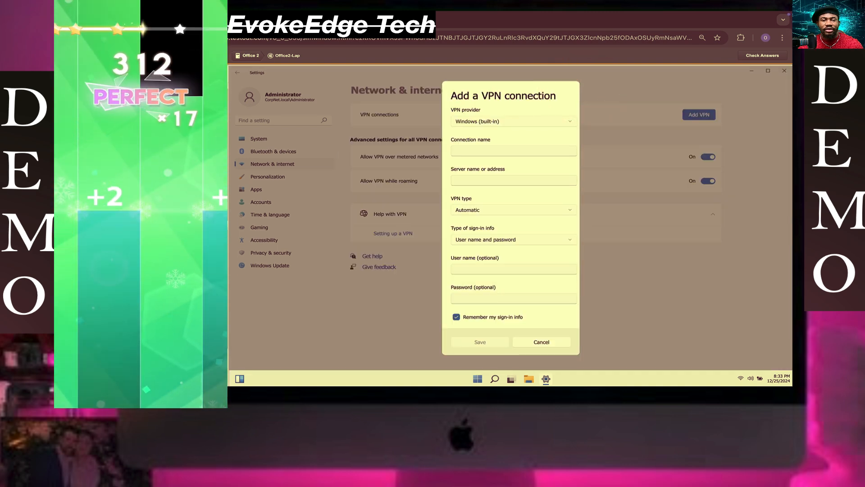
pyautogui.click(514, 151)
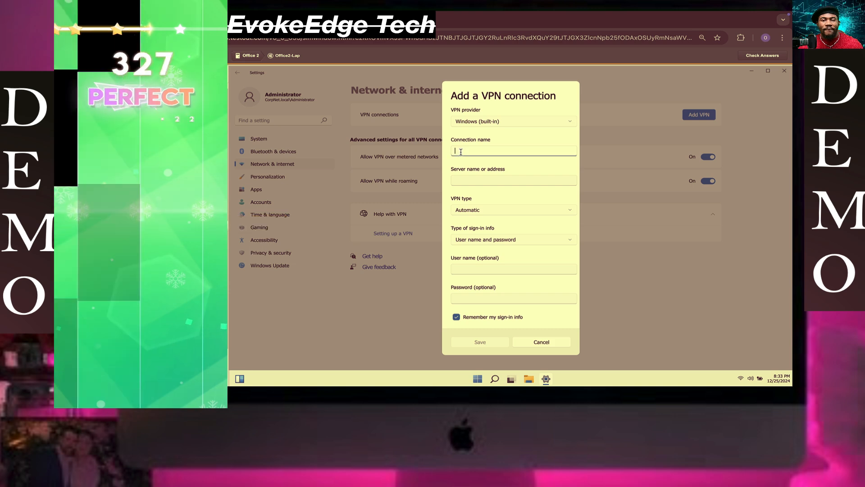
pyautogui.write('SalesVPN')
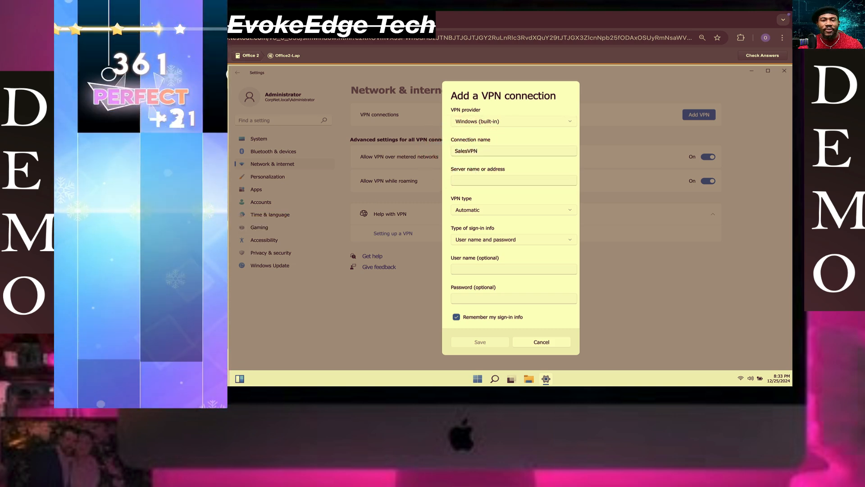
pyautogui.write('198.10.20.12')
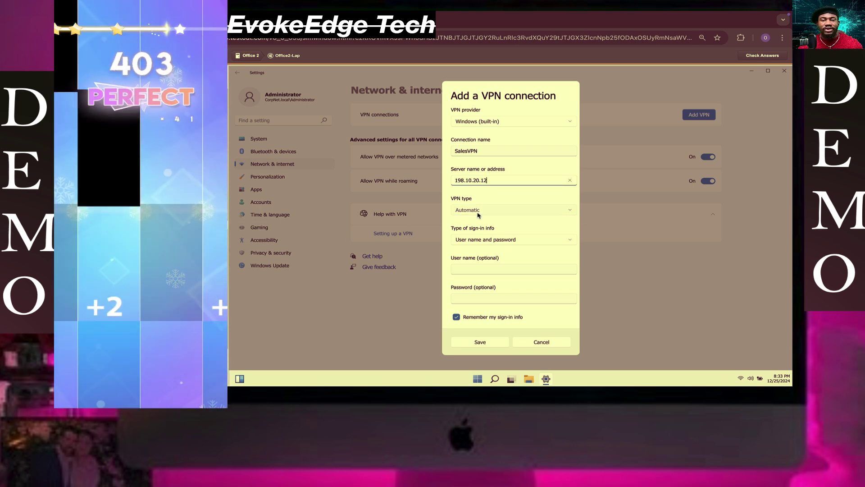
pyautogui.click(514, 210)
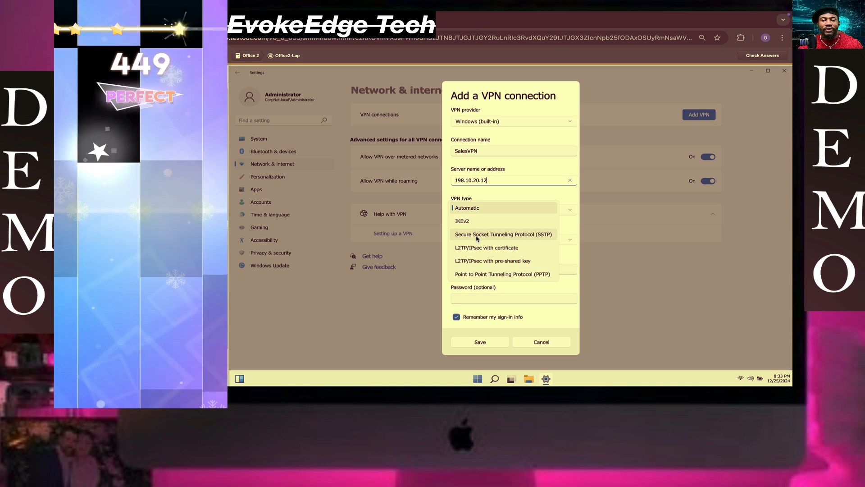
pyautogui.click(504, 234)
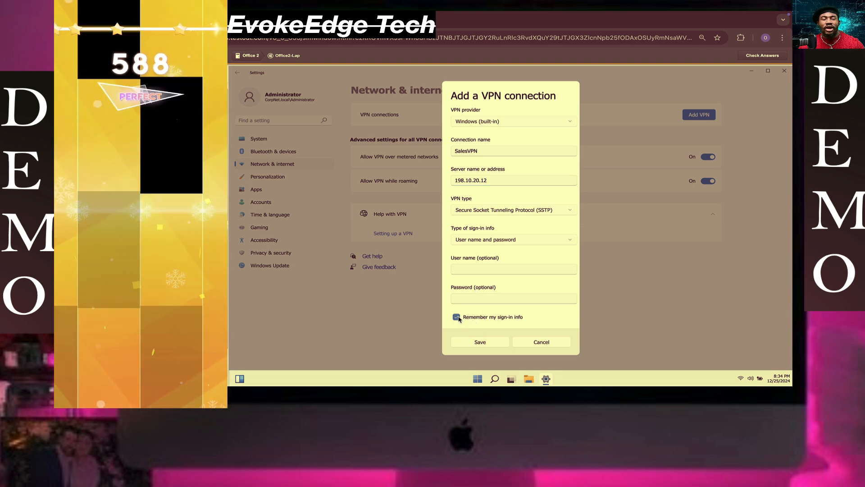
pyautogui.click(456, 317)
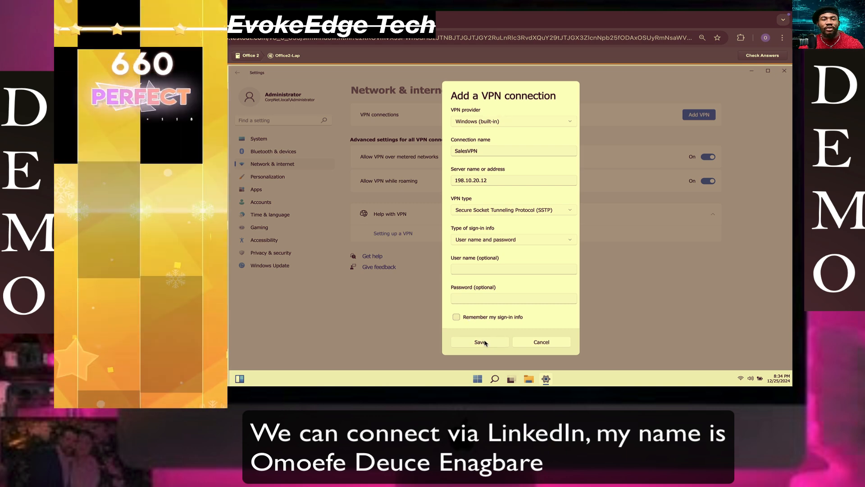
pyautogui.click(480, 341)
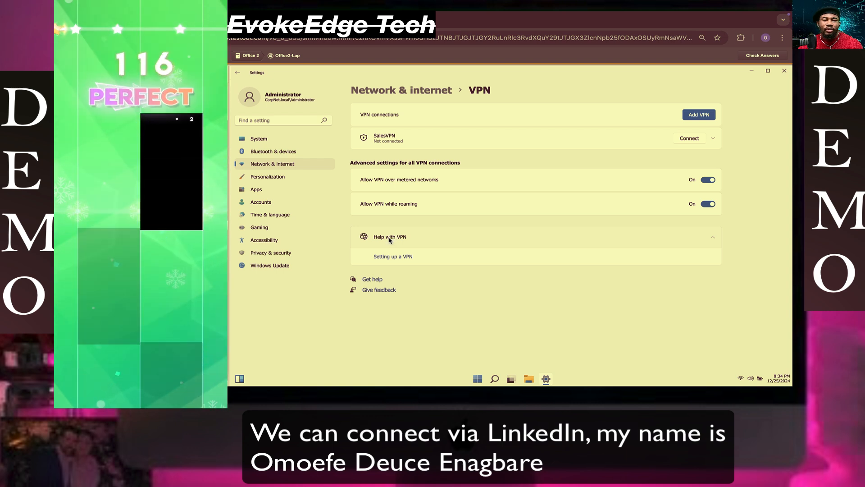
# - Navigate through Advanced network settings to the Network Connections adapter list
pyautogui.click(273, 151)
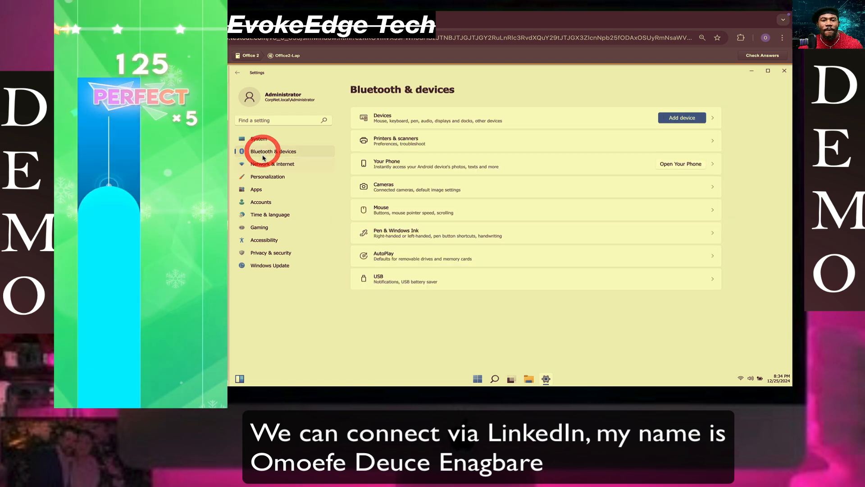
pyautogui.click(272, 164)
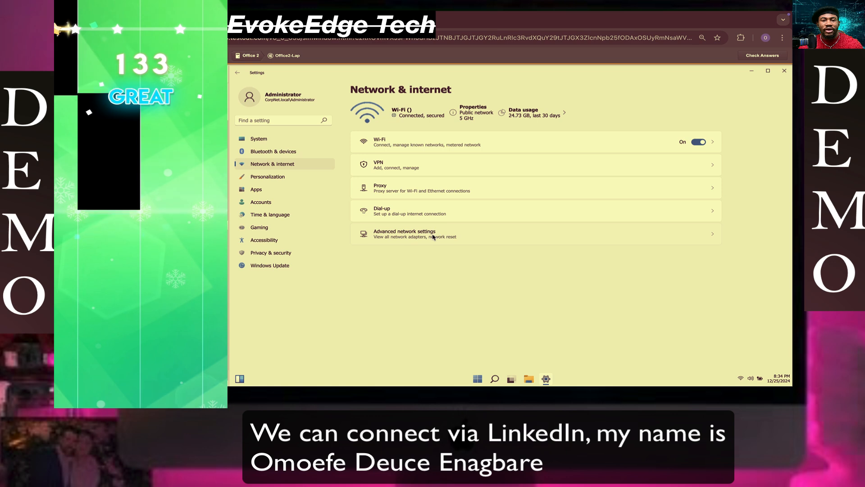
pyautogui.click(404, 234)
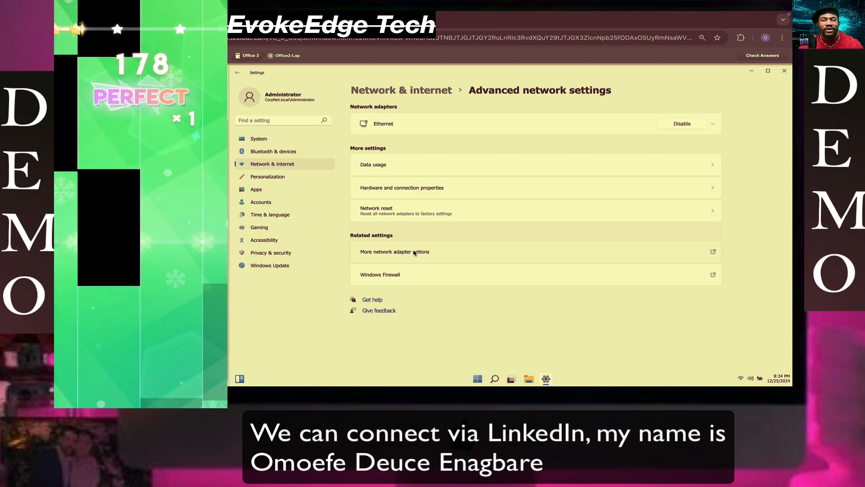
pyautogui.click(395, 252)
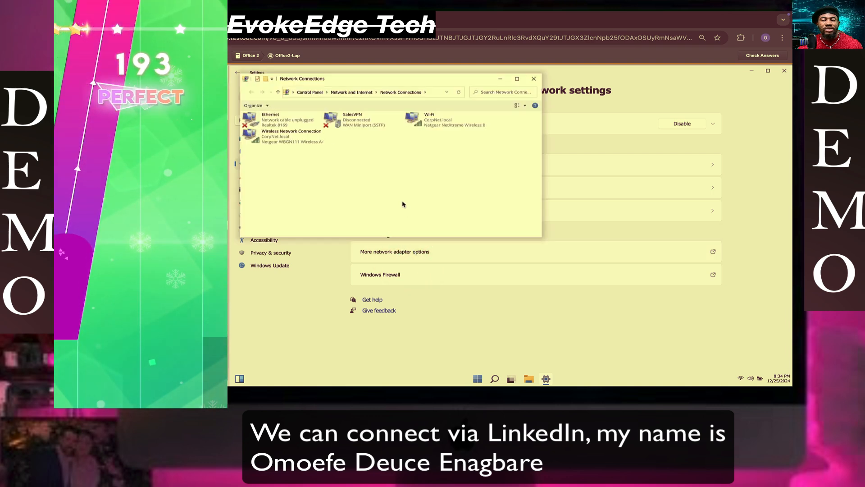
# - Open the SalesVPN adapter's Properties dialog from the Network Connections list
pyautogui.click(290, 119)
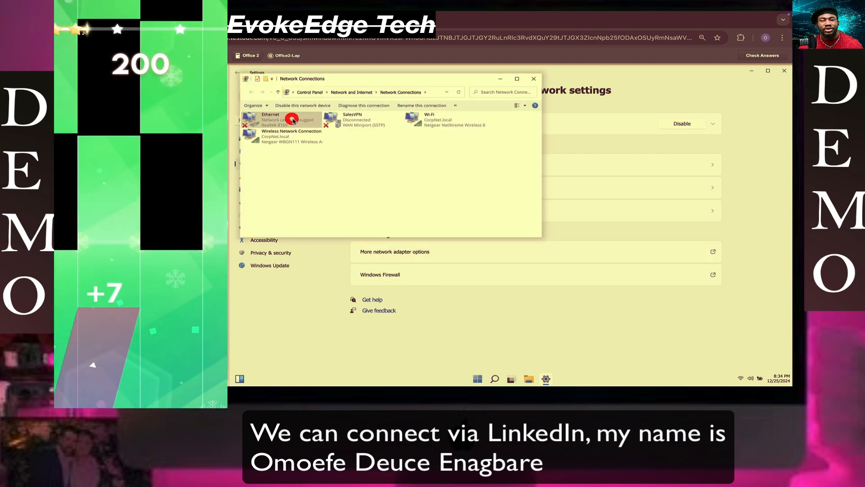
pyautogui.rightClick(293, 119)
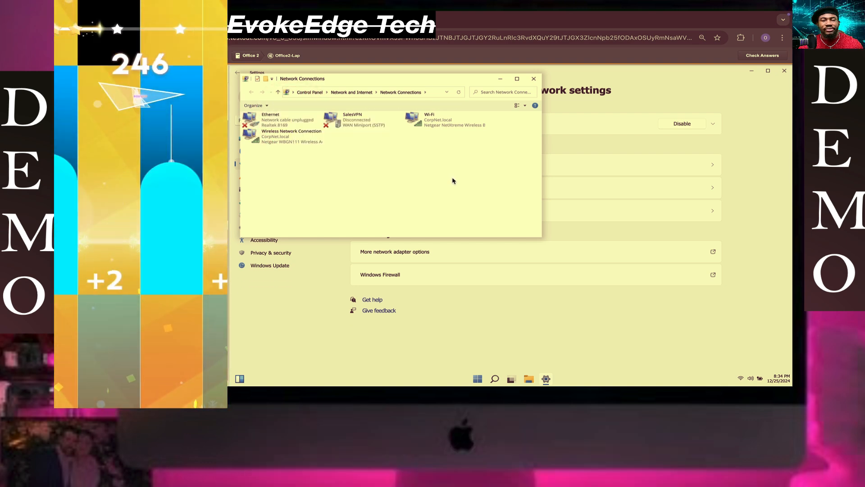
pyautogui.click(362, 121)
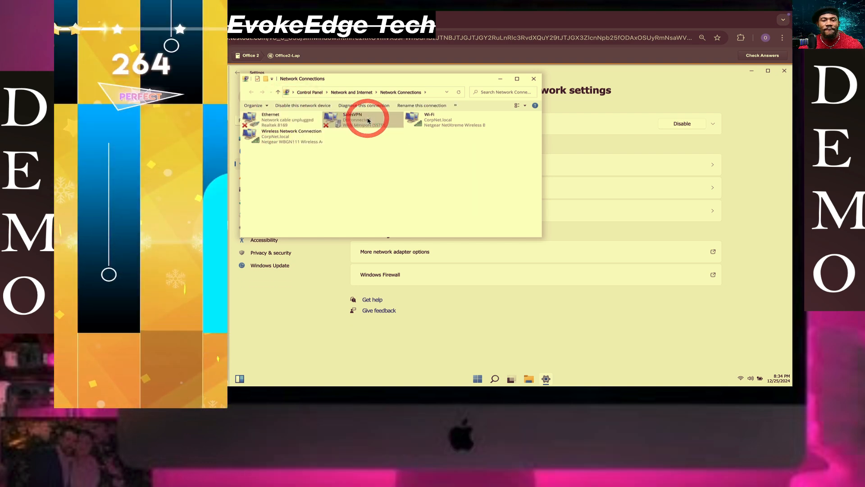
pyautogui.rightClick(366, 120)
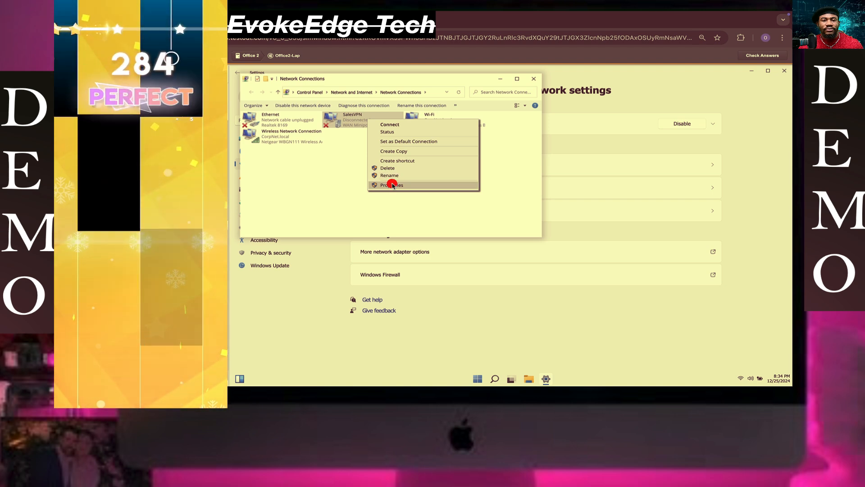
pyautogui.click(392, 185)
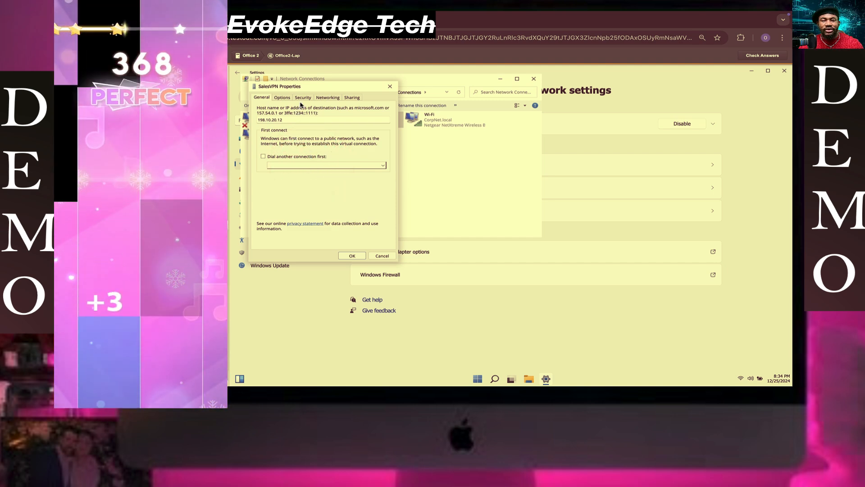
# - Set SalesVPN security to Require encryption with EAP-MSCHAP v2 secured password, and confirm
pyautogui.click(303, 97)
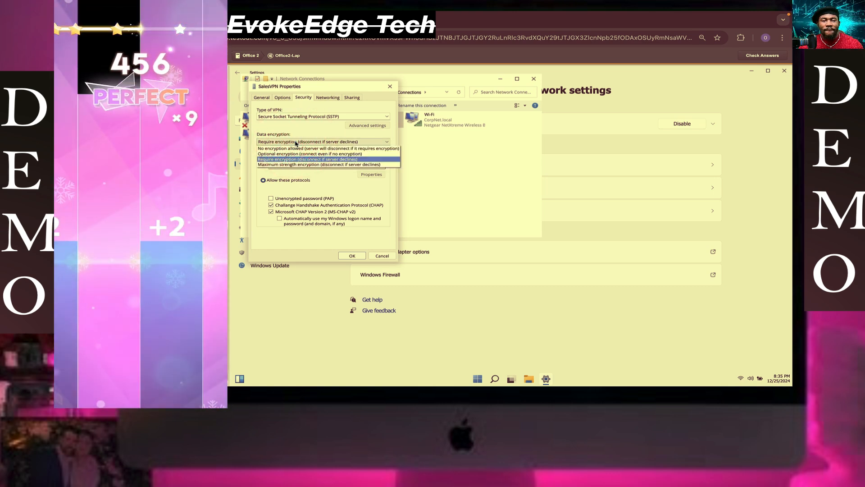
pyautogui.click(321, 159)
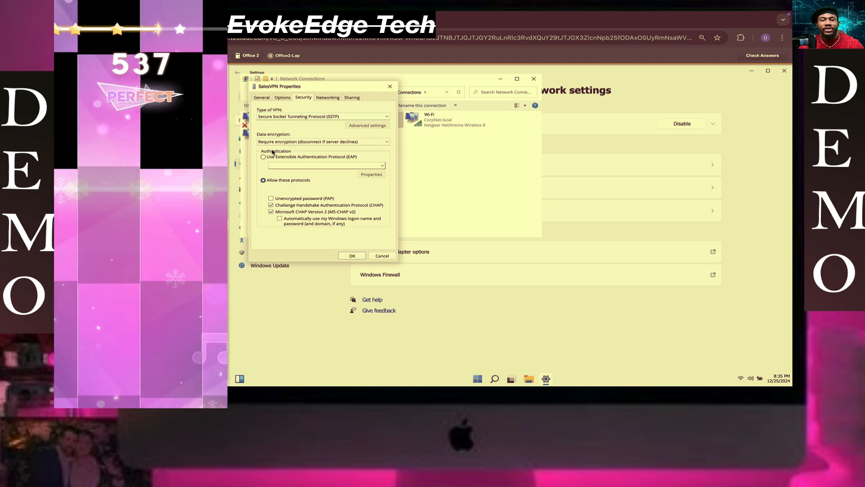
pyautogui.click(263, 157)
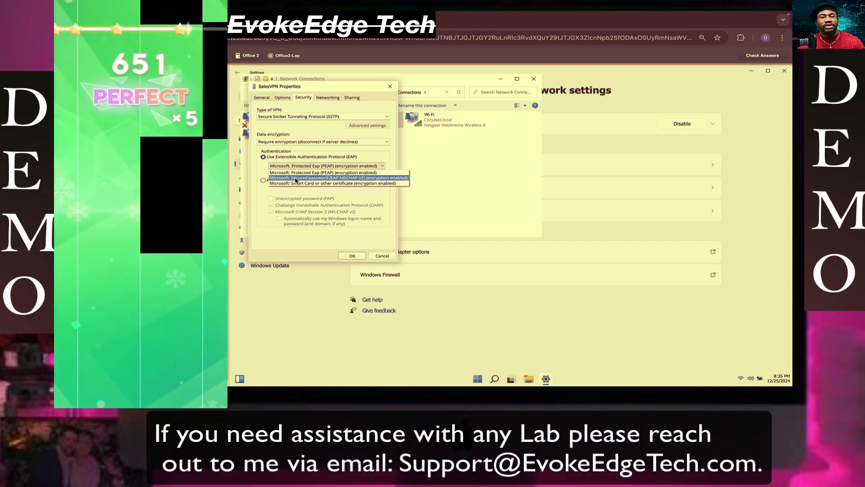
pyautogui.click(336, 178)
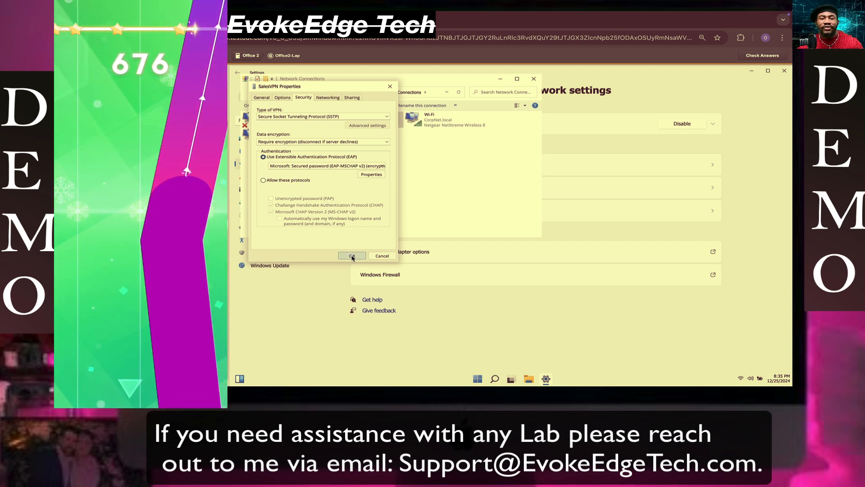
pyautogui.click(352, 256)
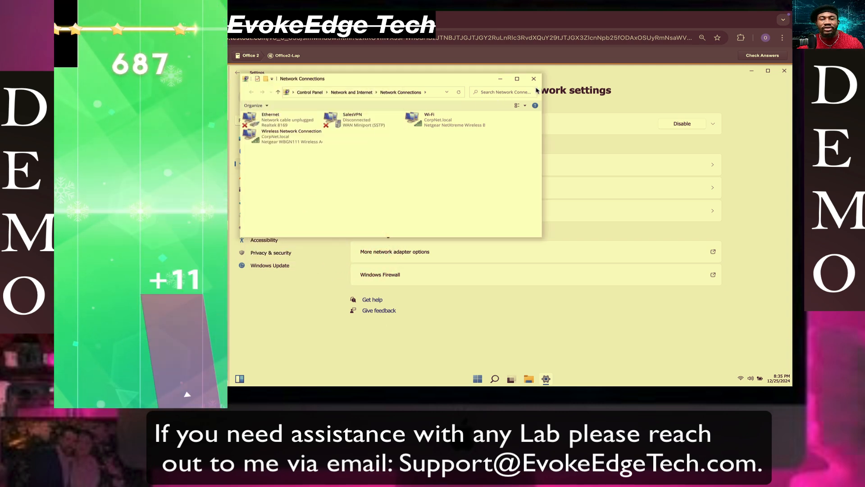
# - Connect SalesVPN signing in as MaryS49, then check answers for the 3/3 score
pyautogui.click(533, 78)
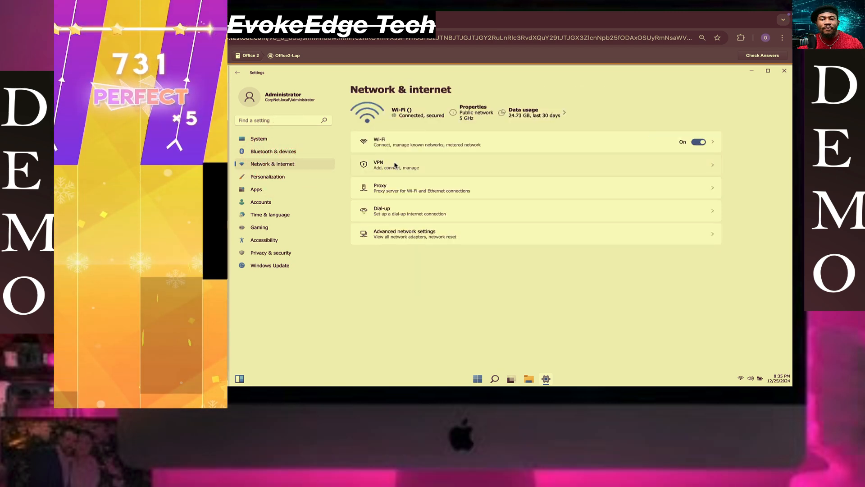
pyautogui.click(391, 164)
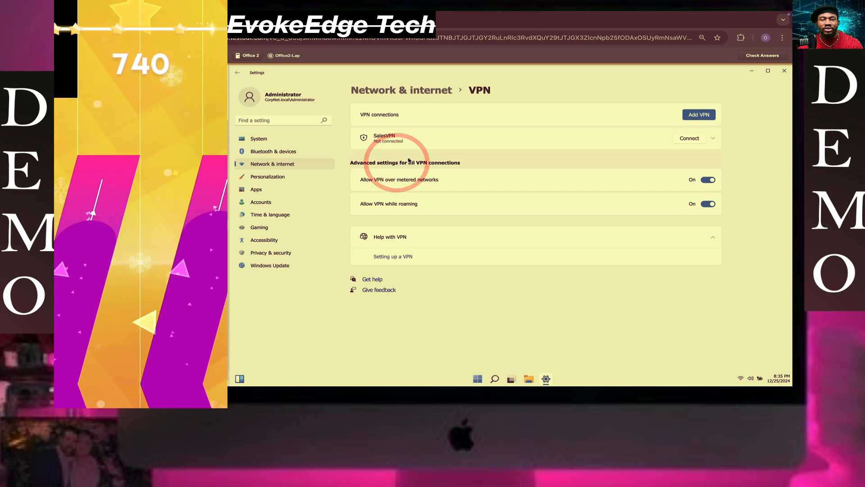
pyautogui.click(690, 138)
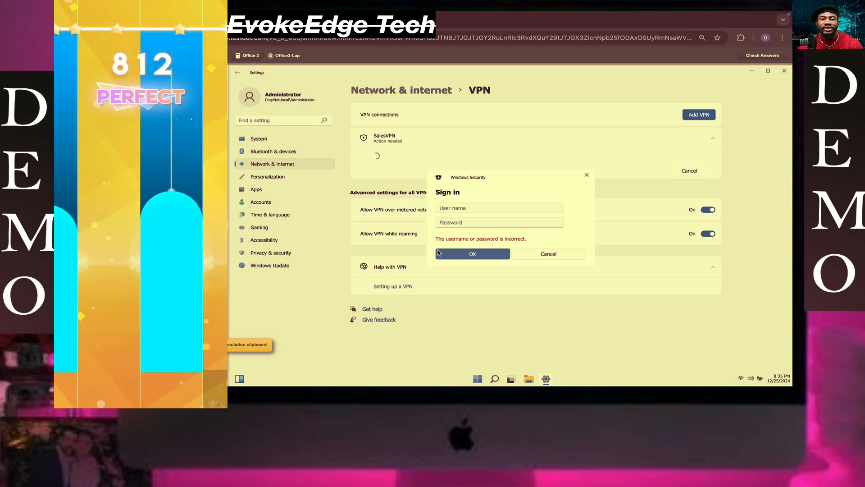
pyautogui.write('MaryS49')
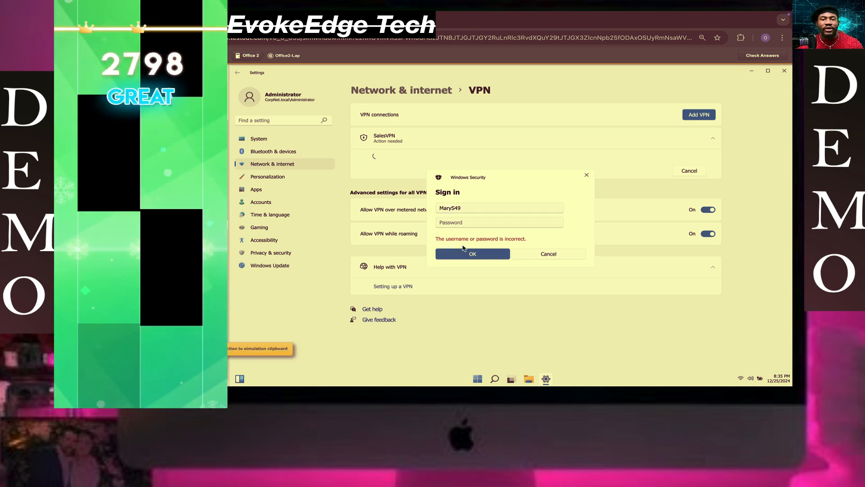
pyautogui.click(472, 254)
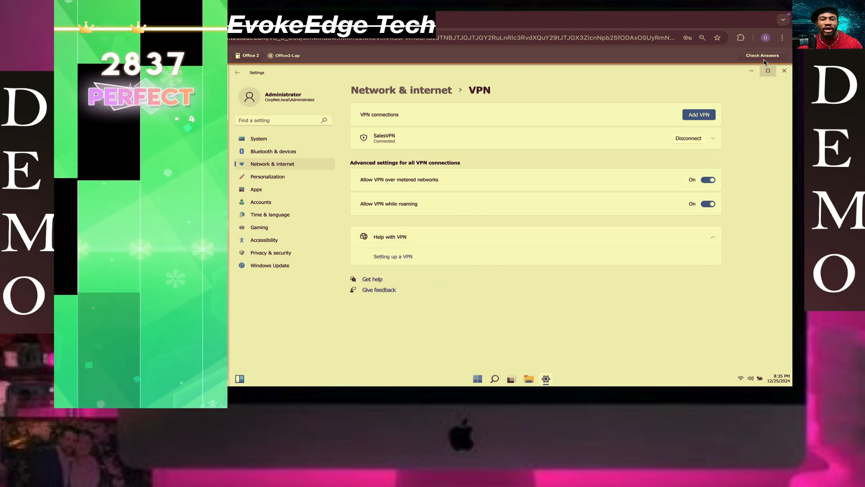
pyautogui.click(762, 56)
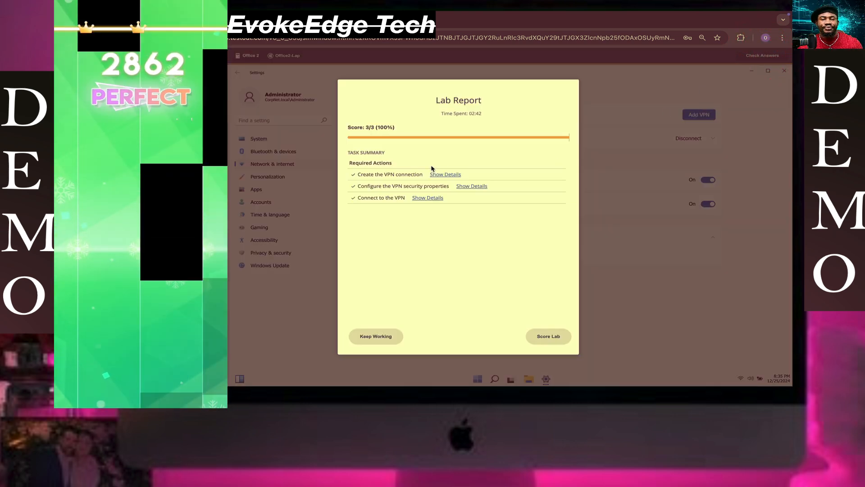